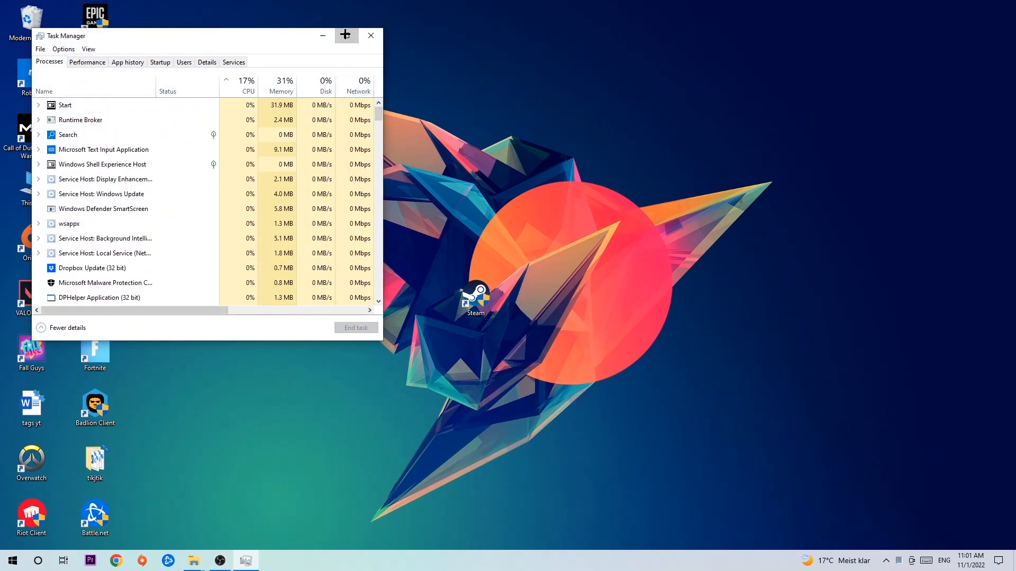
# Maximize Task Manager and end the Service Host: Background Intelligent Transfer process.
pyautogui.click(346, 35)
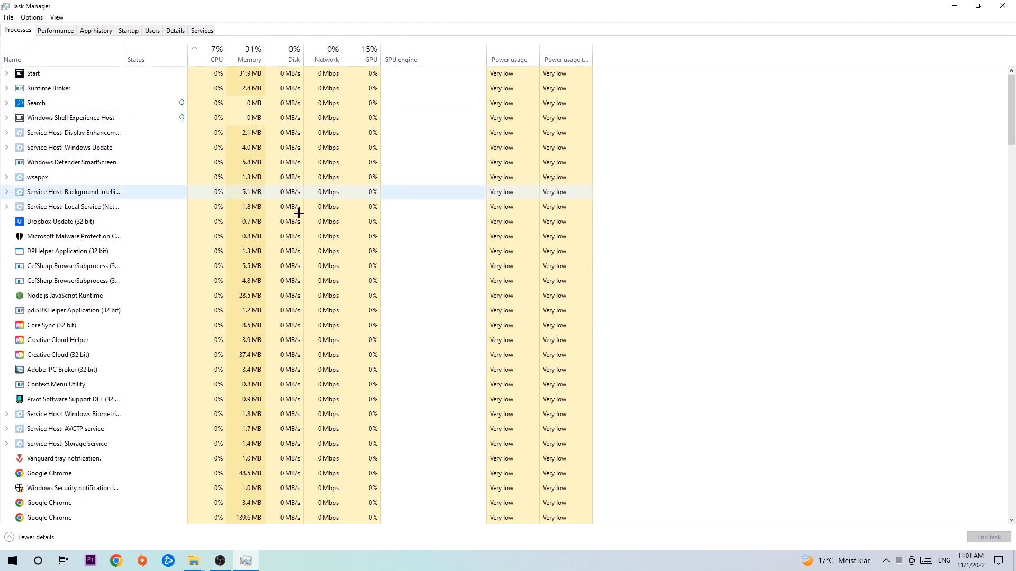
pyautogui.click(59, 221)
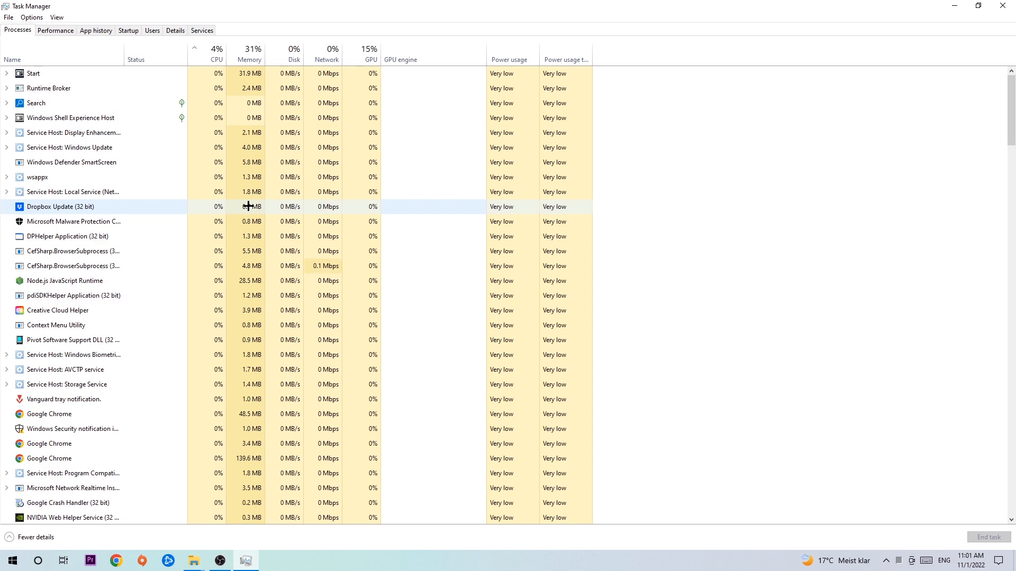
pyautogui.moveTo(247, 207)
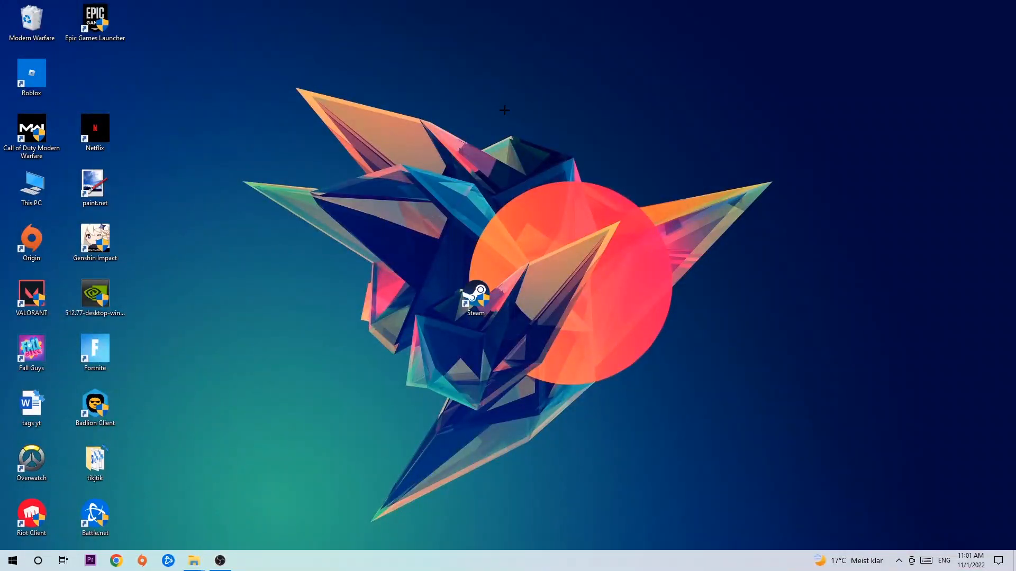
pyautogui.moveTo(524, 123)
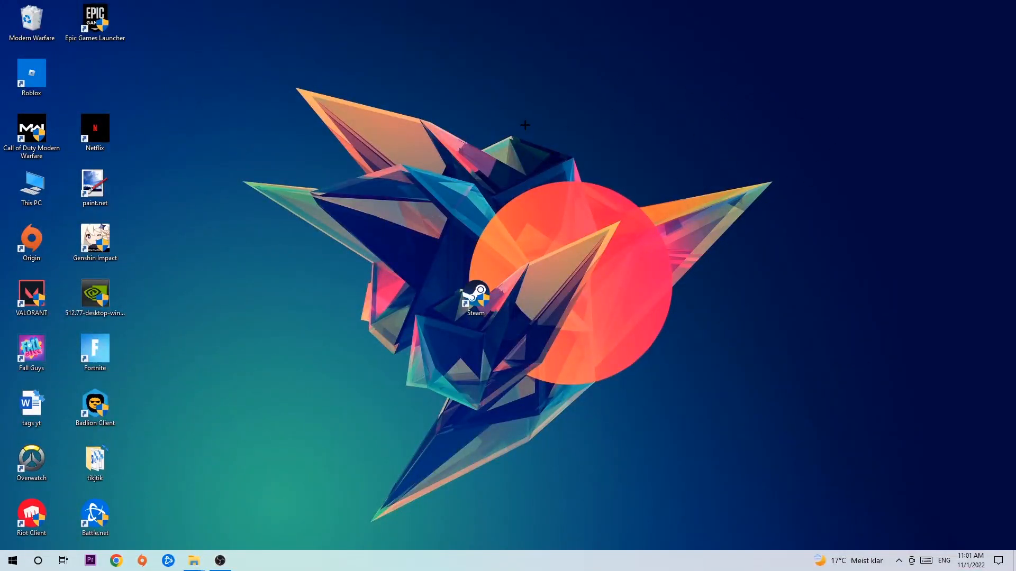
# Close Task Manager and bring up the desktop context menu leading to Display settings.
pyautogui.rightClick(525, 123)
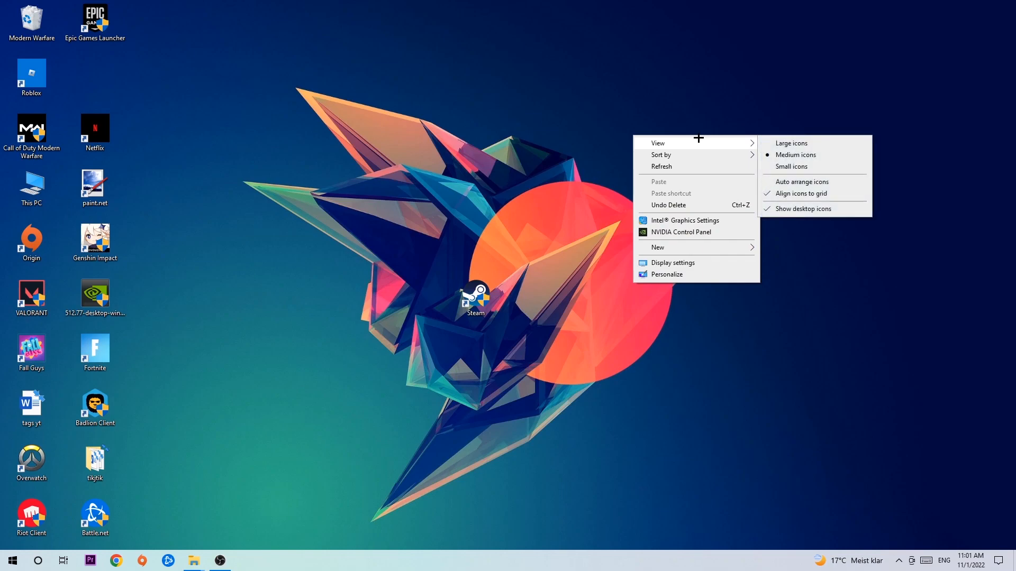
pyautogui.moveTo(689, 263)
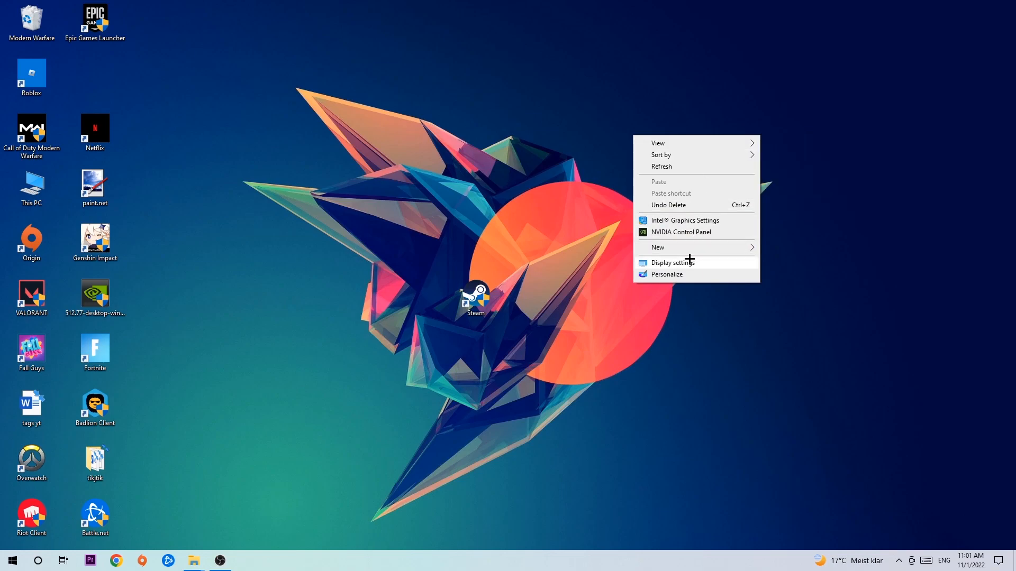
# Show the Display page, identify the monitors, and reveal scale 100% at 1920 × 1080.
pyautogui.click(673, 263)
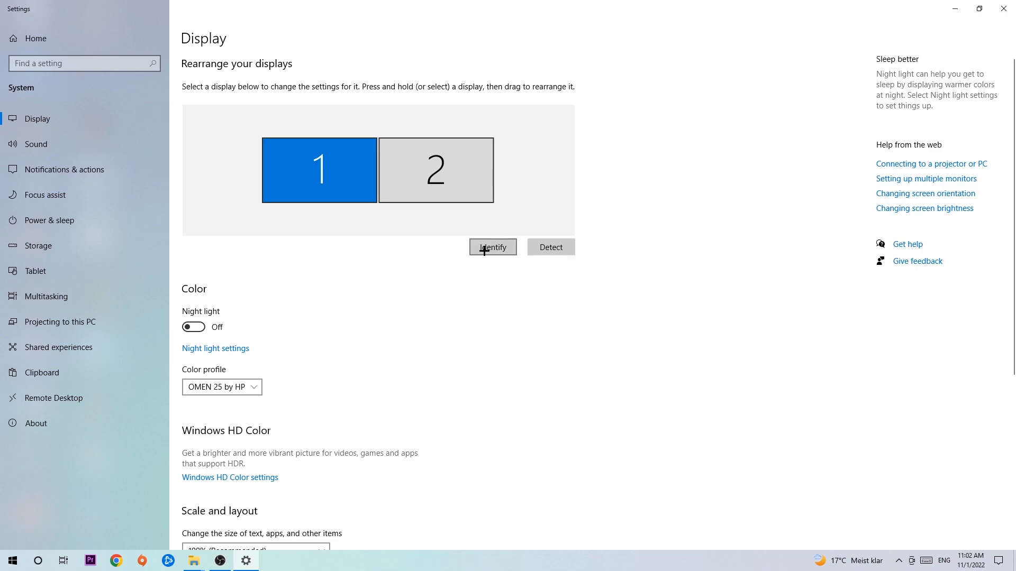
pyautogui.click(493, 248)
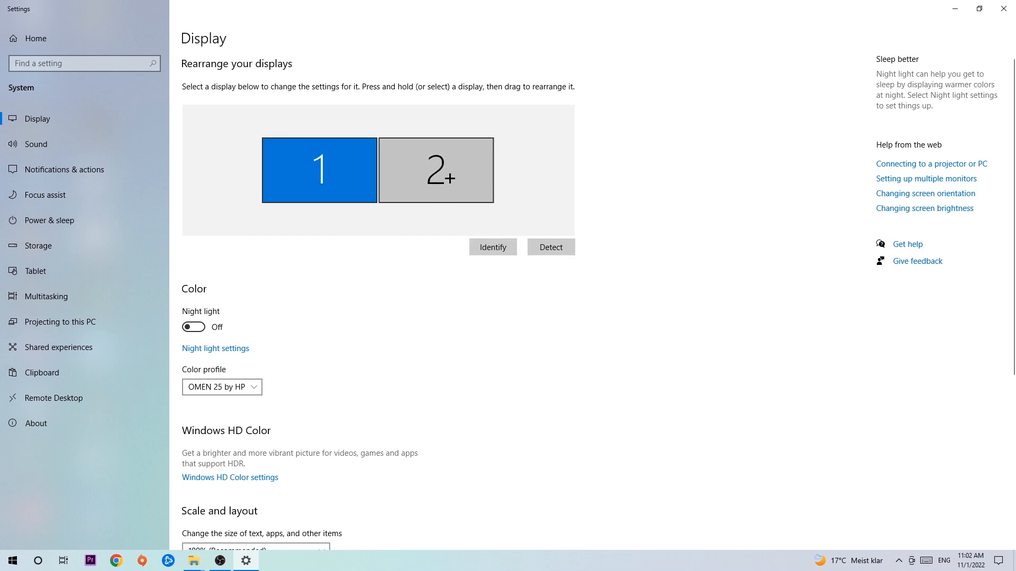
pyautogui.scroll(-3)
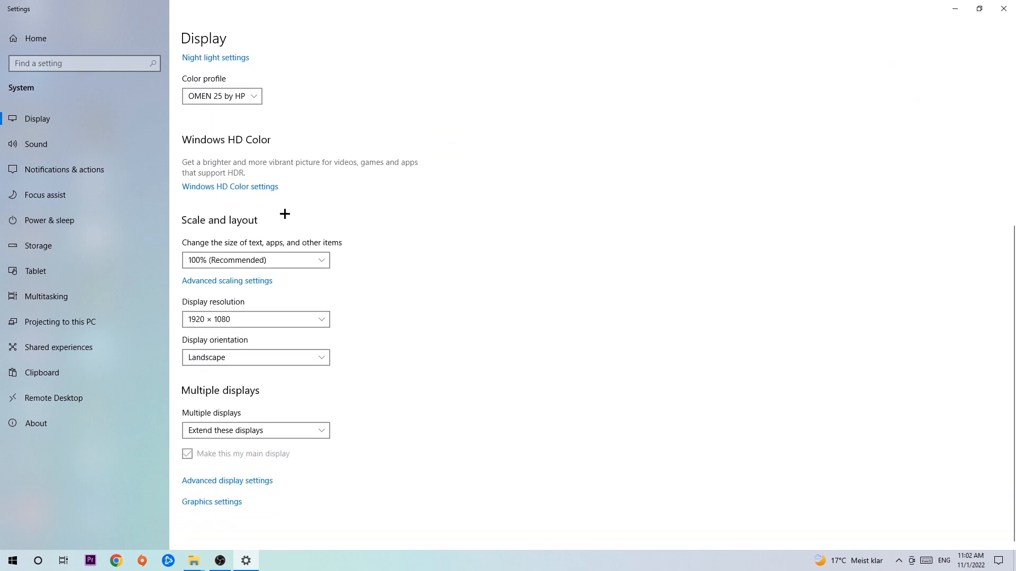
pyautogui.moveTo(264, 239)
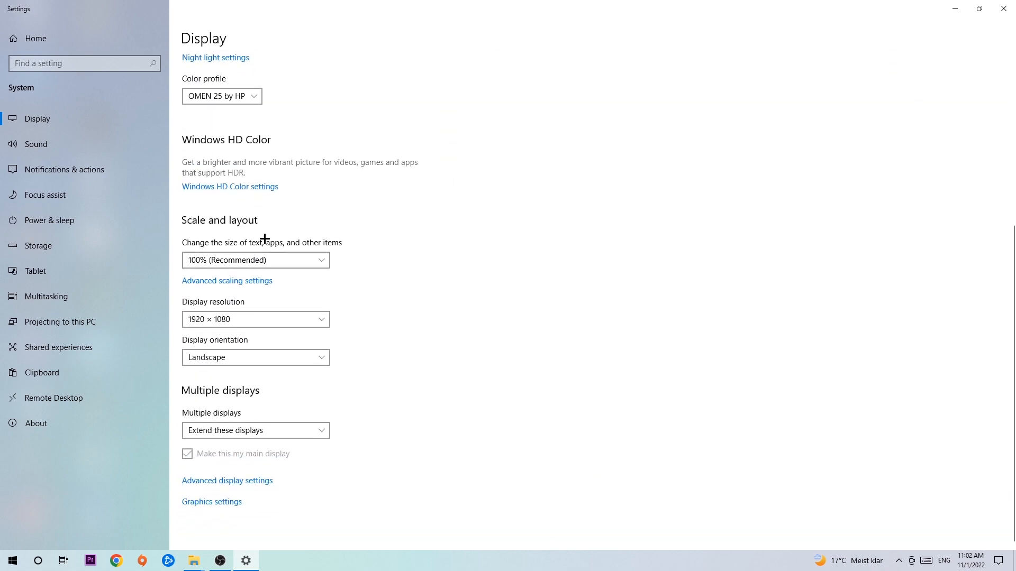
pyautogui.moveTo(358, 246)
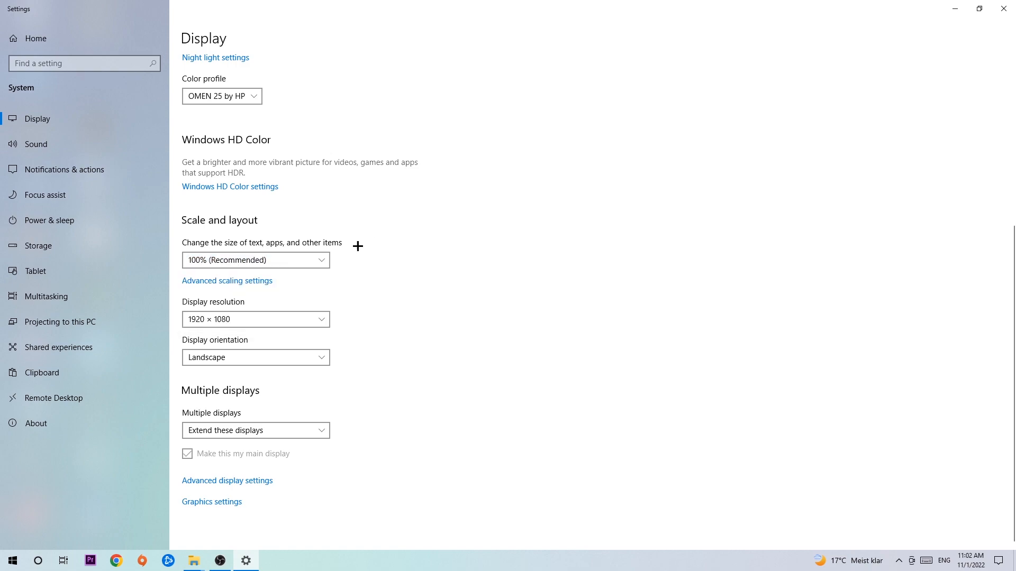
pyautogui.moveTo(378, 261)
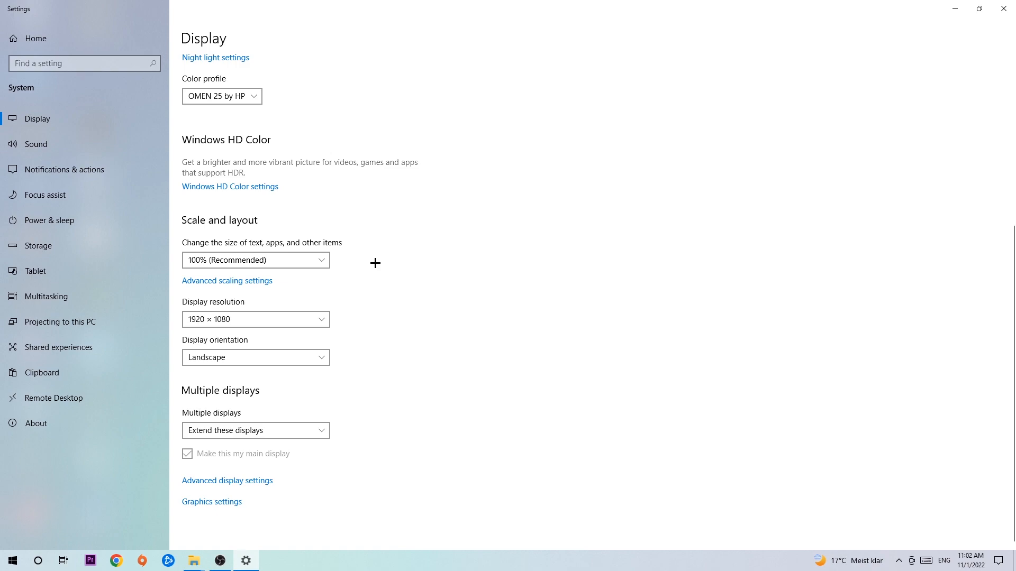
pyautogui.moveTo(371, 265)
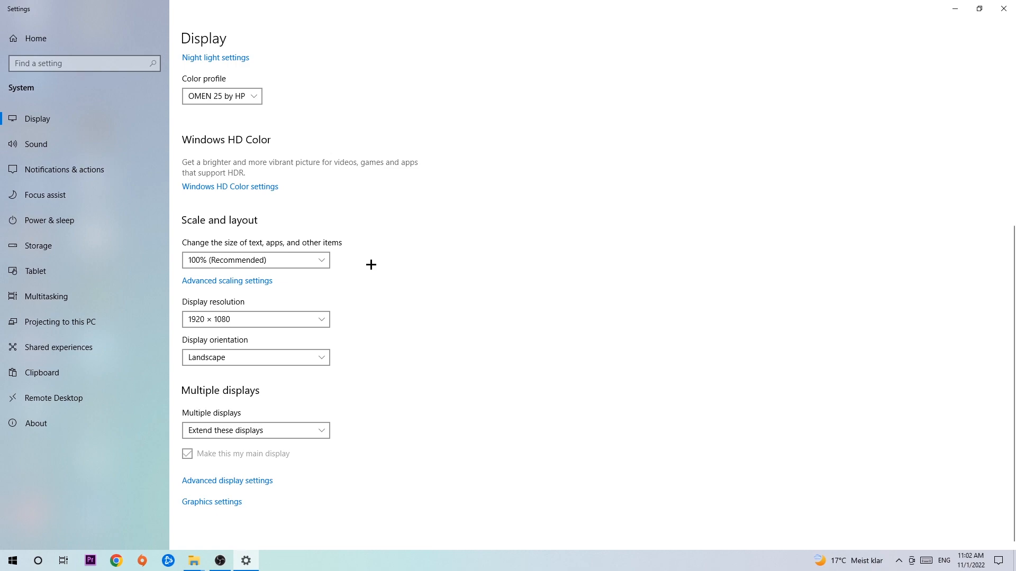
pyautogui.moveTo(1006, 6)
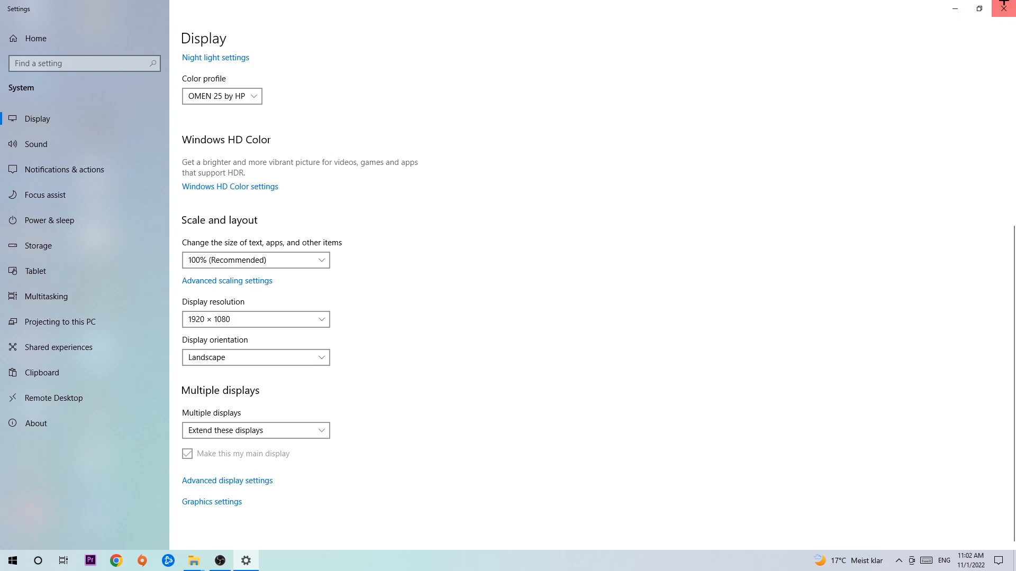
# Reopen Settings from Start and show Windows Update under Update & Security, system up to date.
pyautogui.click(1006, 7)
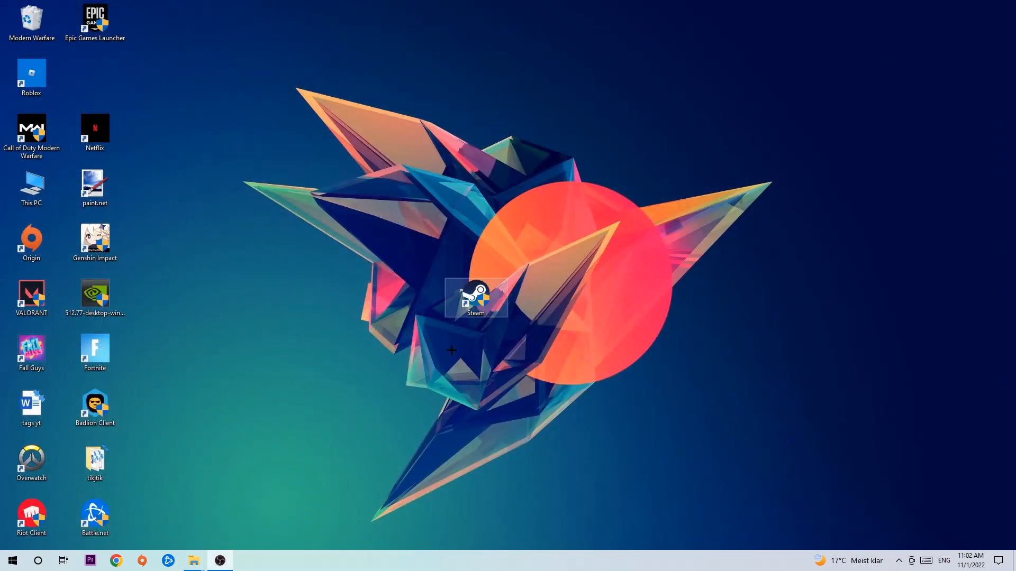
pyautogui.click(12, 561)
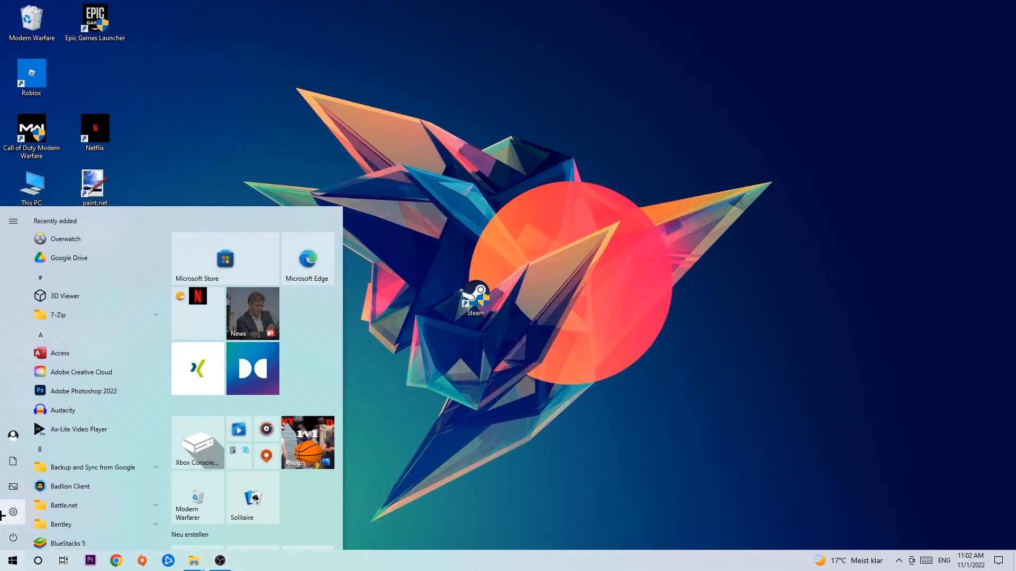
pyautogui.click(13, 509)
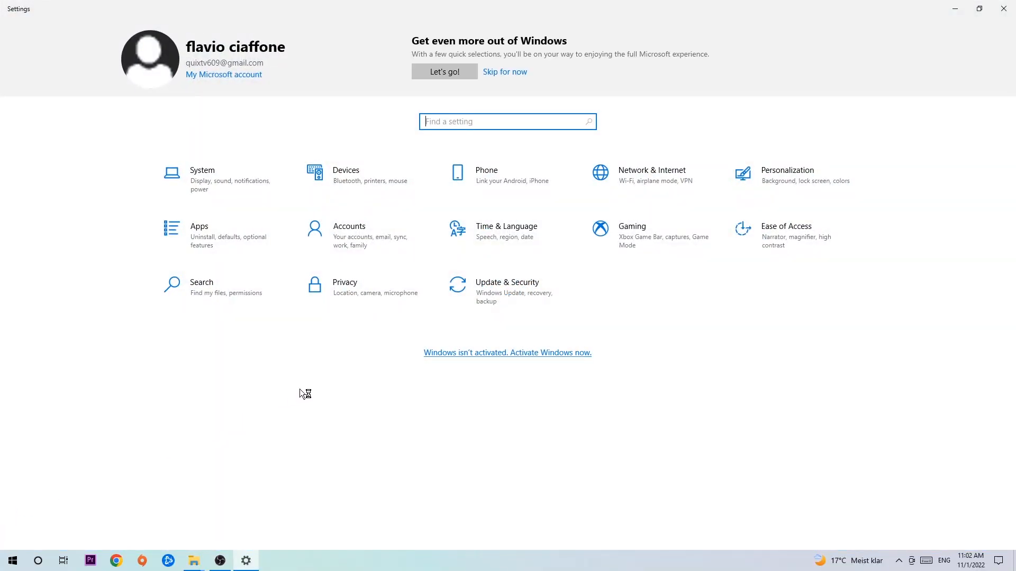
pyautogui.click(508, 283)
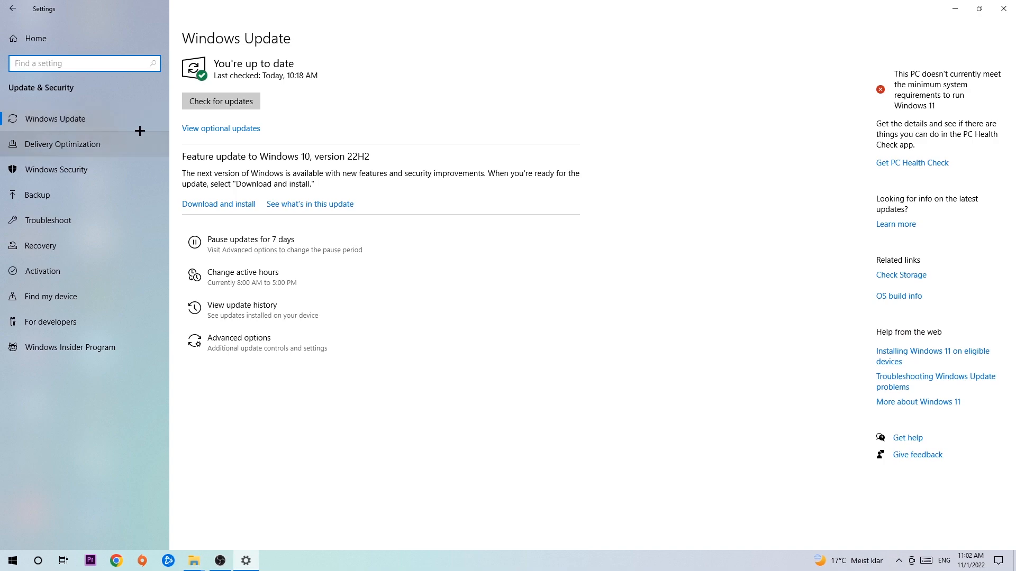
pyautogui.moveTo(347, 89)
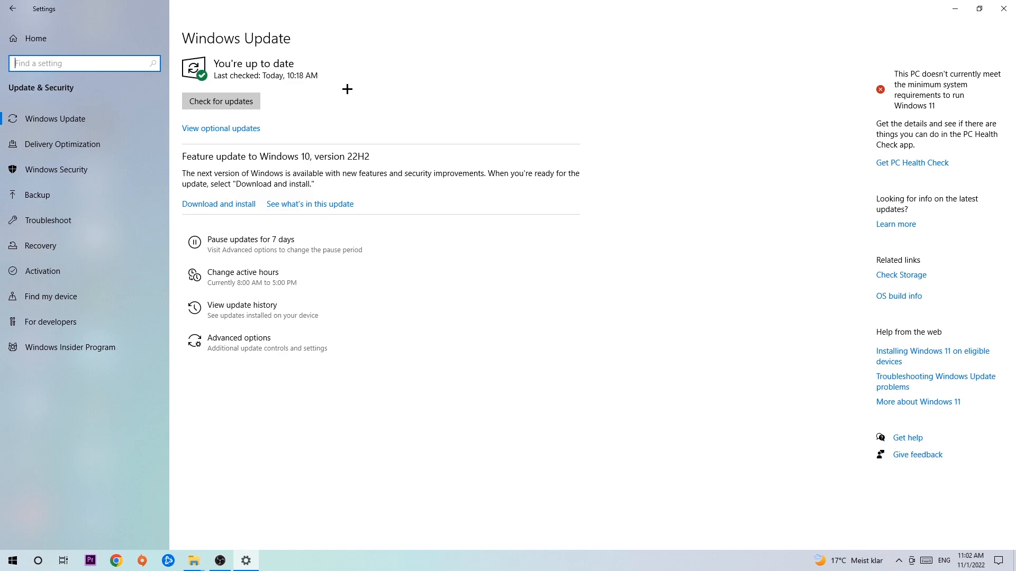
pyautogui.moveTo(923, 4)
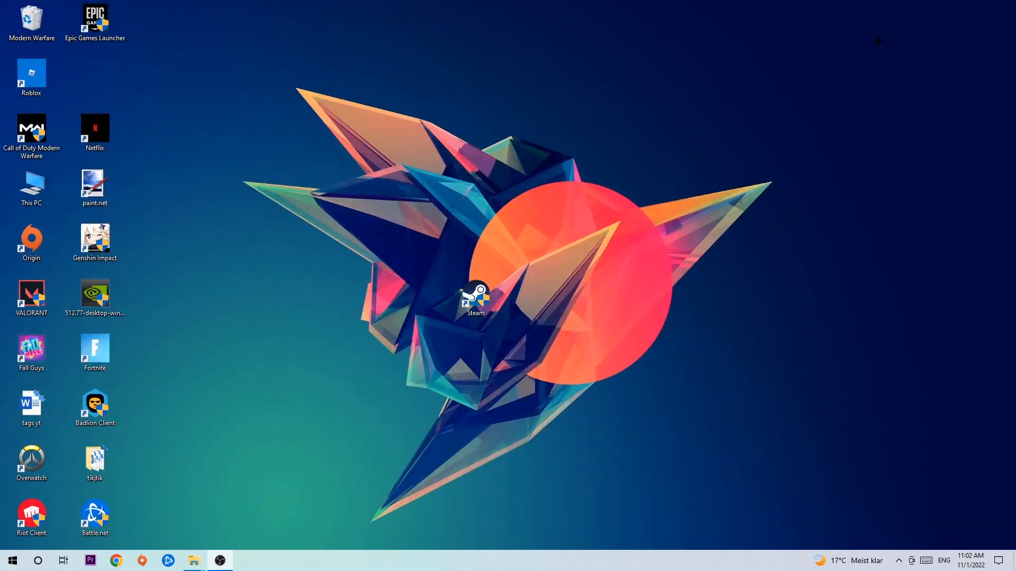
# Move the NVIDIA driver installer from the icon column to the desktop middle above Steam.
pyautogui.moveTo(95, 296); pyautogui.dragTo(412, 191)
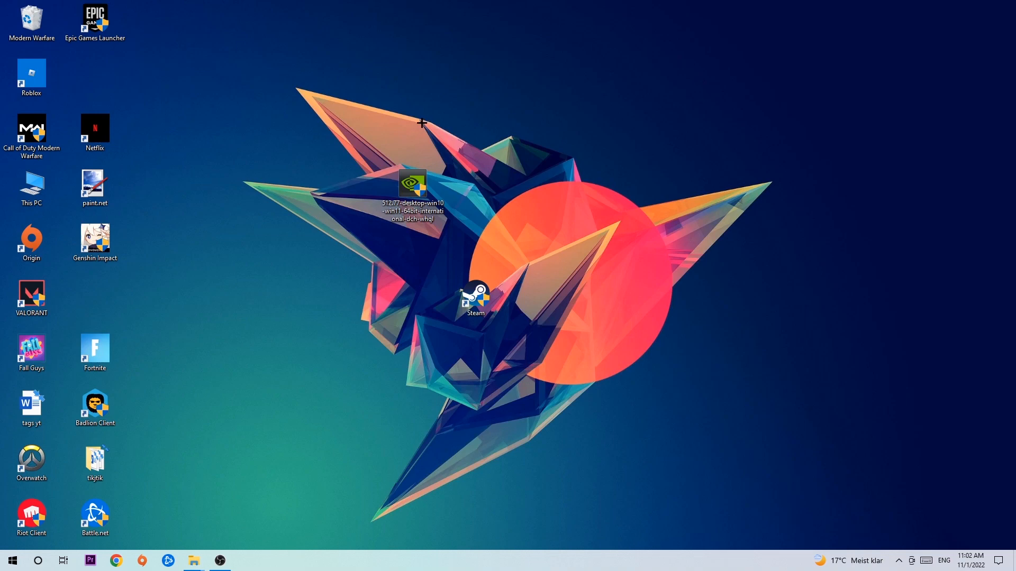
pyautogui.moveTo(419, 144)
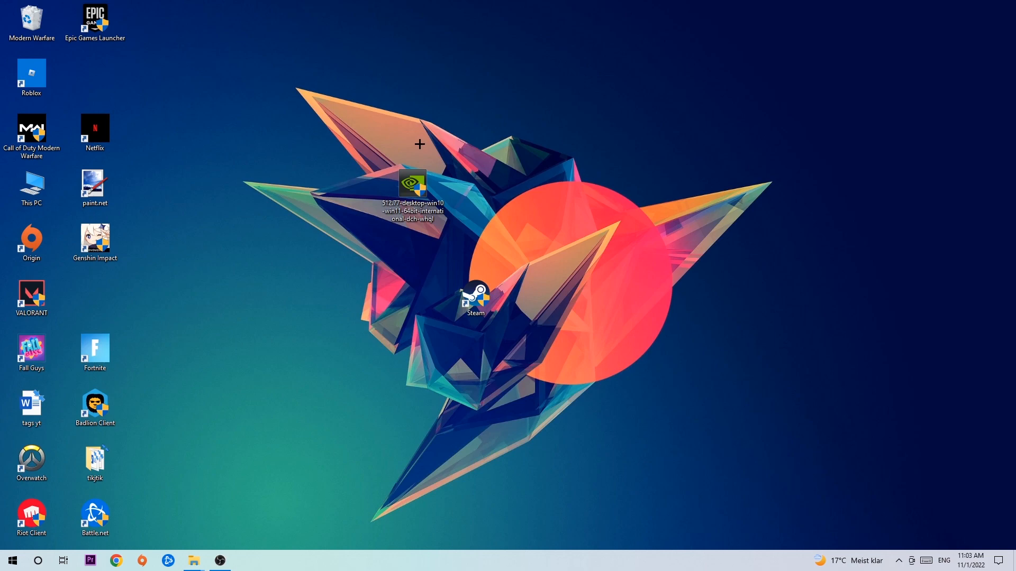
pyautogui.moveTo(406, 171)
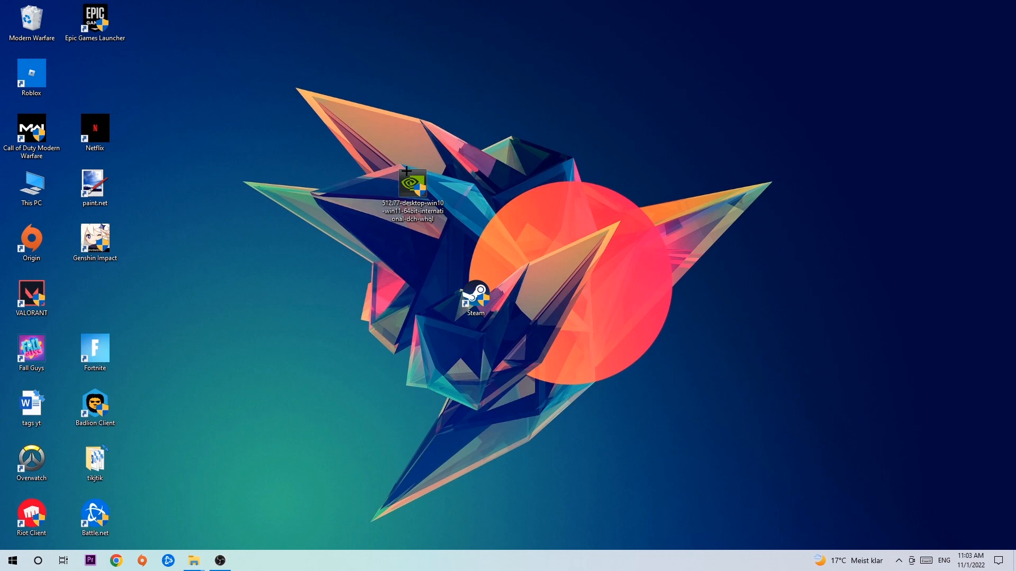
pyautogui.moveTo(413, 188); pyautogui.dragTo(475, 236)
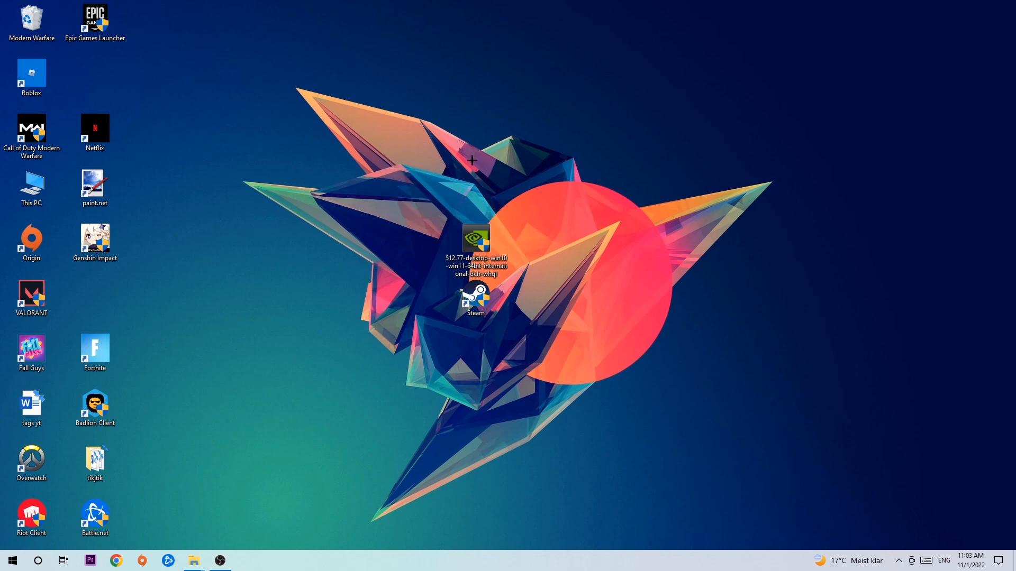